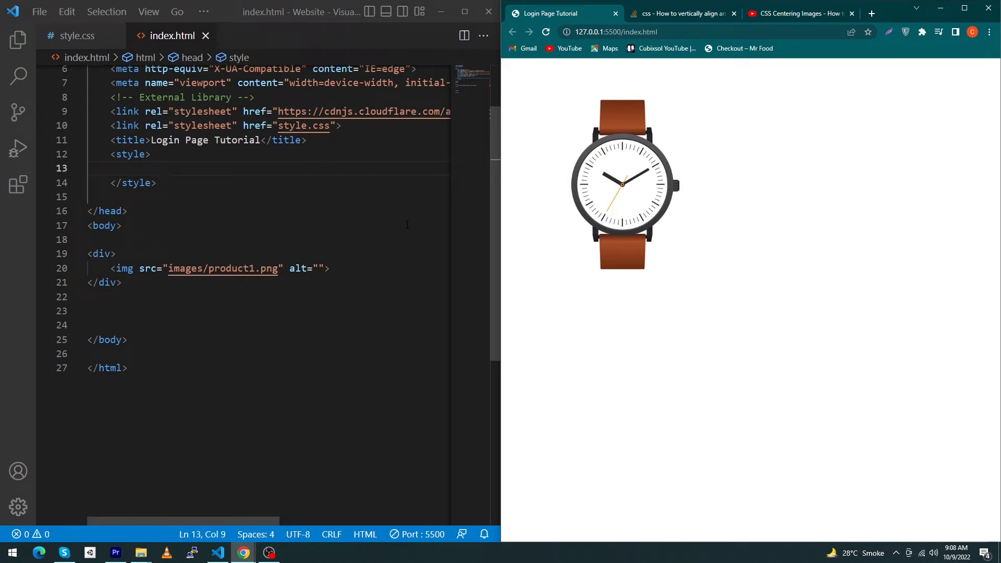
mouse_move(636, 203)
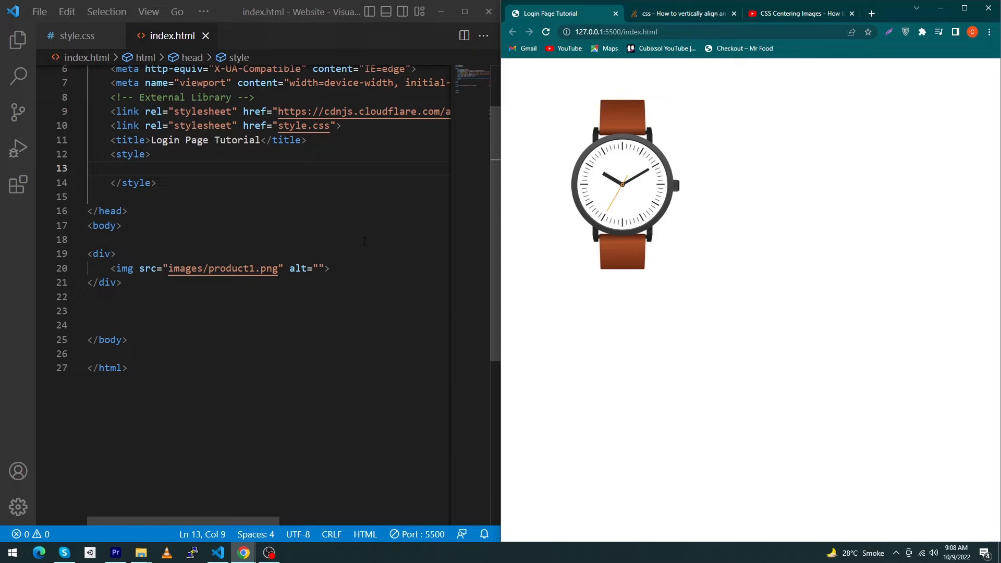
mouse_move(176, 295)
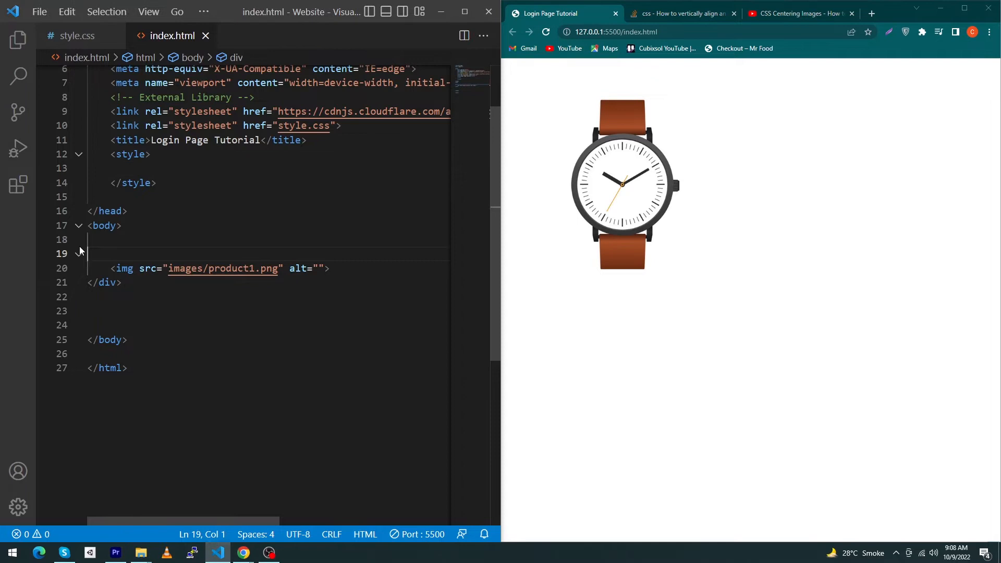
- Remove the leftover closing div tag and start styling the img rule
double_click(105, 282)
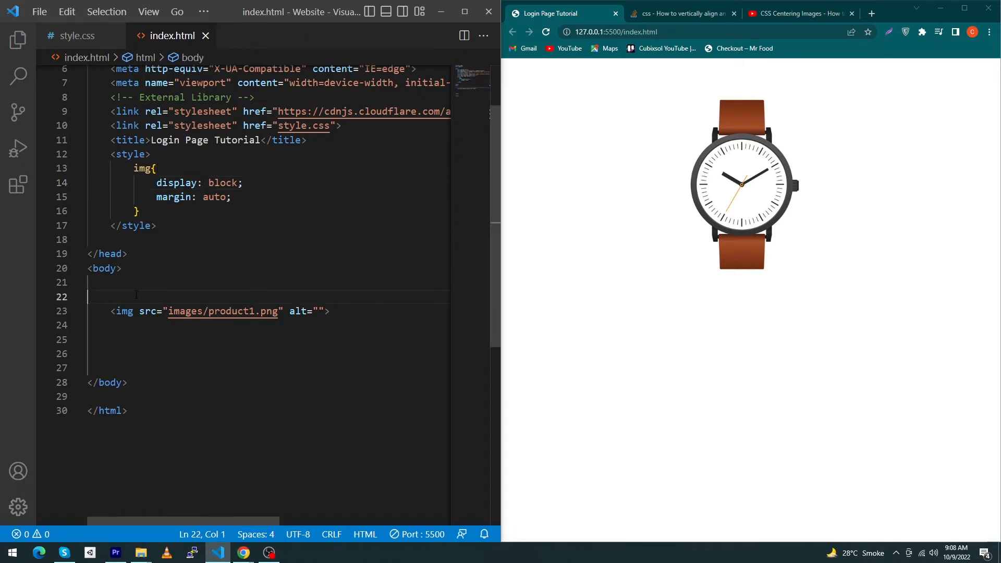
text(dth: ;)
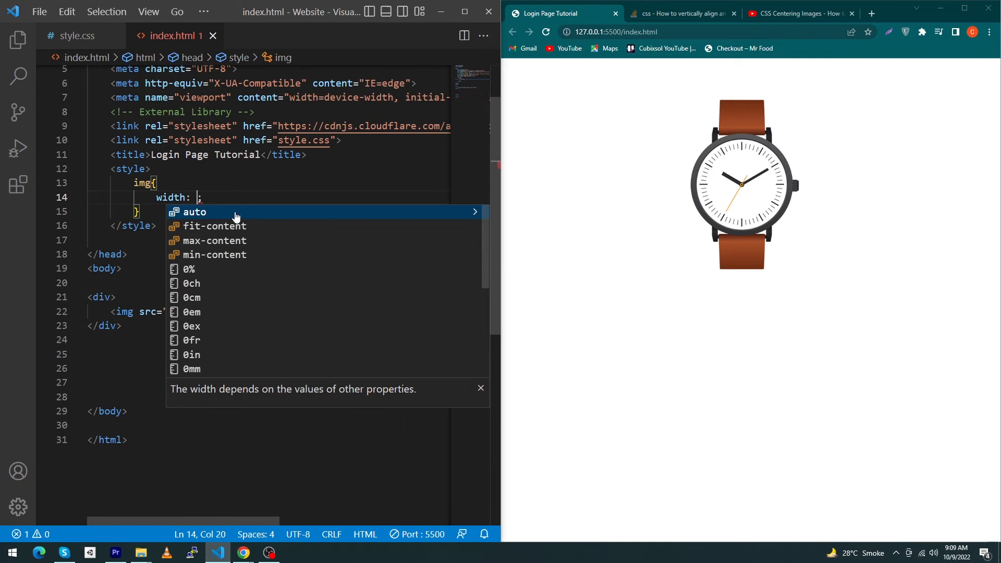
- Set img width to 50% and give the div justify-content center, align-items center, height 100vh
text(50%)
text(display: fle;)
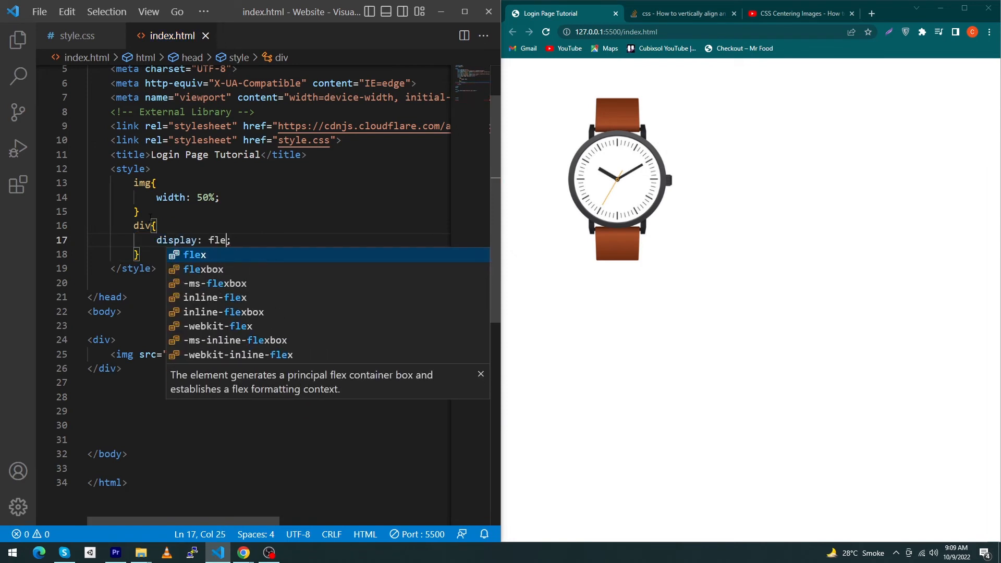
text(justify-content: center;)
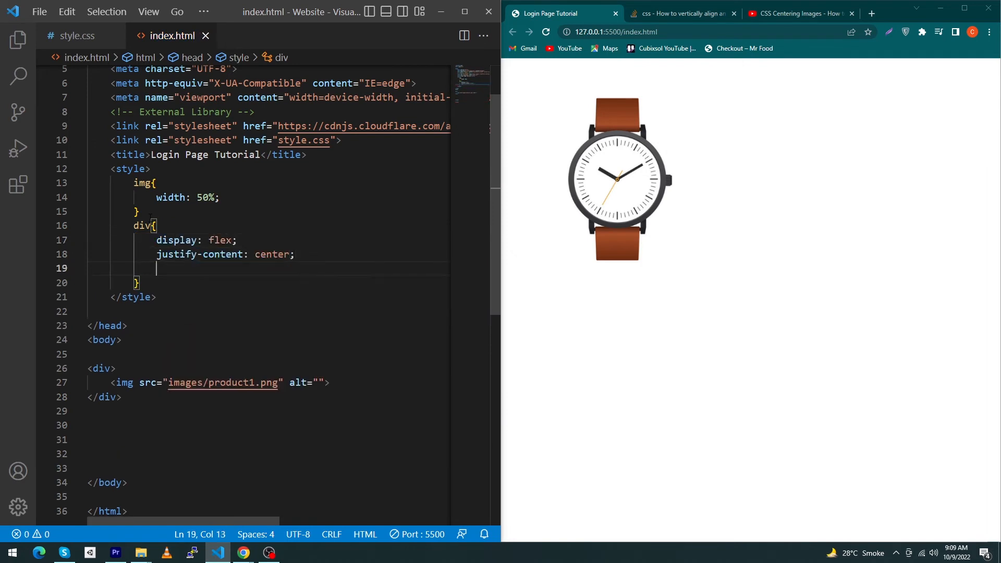
text(align-items: center;)
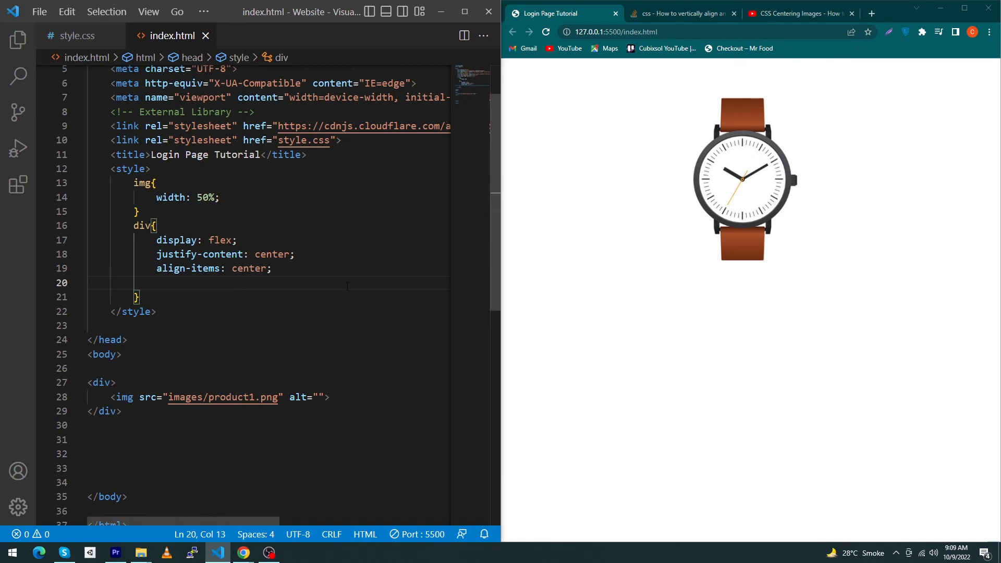
text(height: ;)
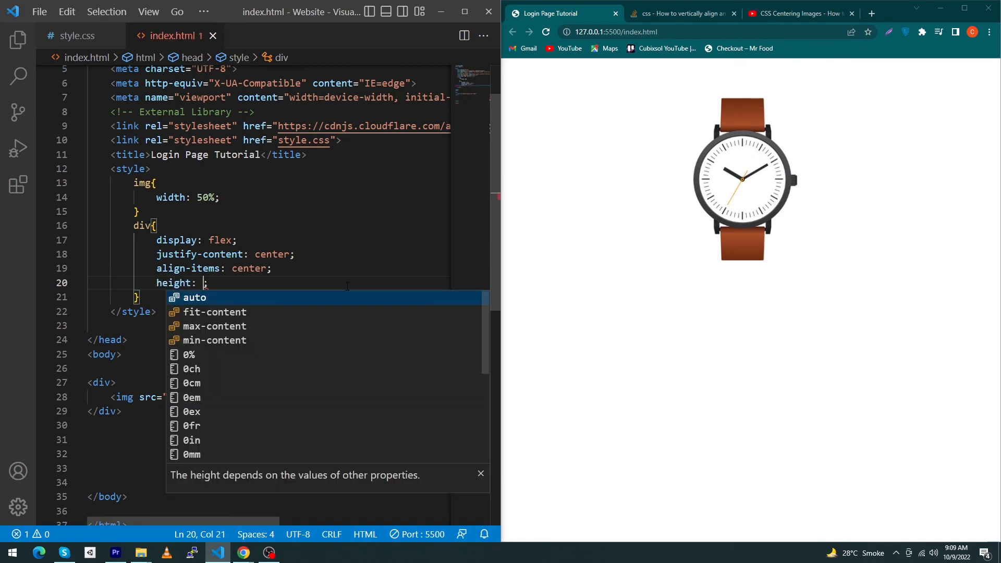
text(100vh)
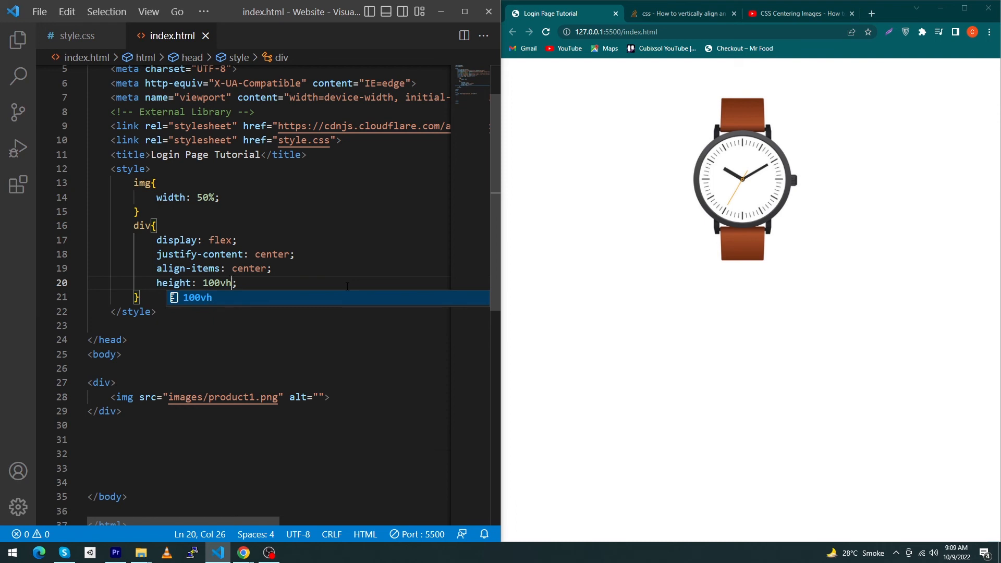